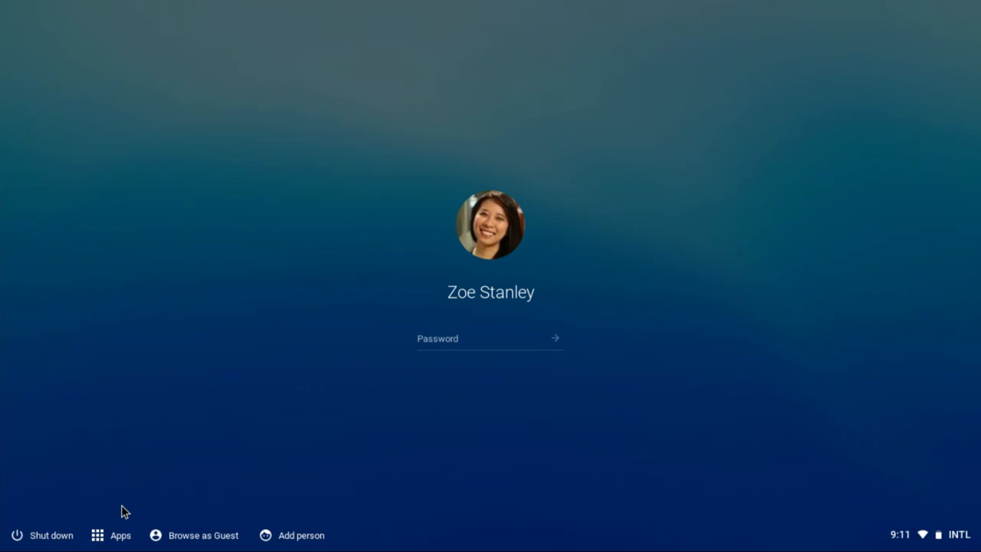
Launch the ChromEx exam app from the Chrome OS login screen.
click(475, 339)
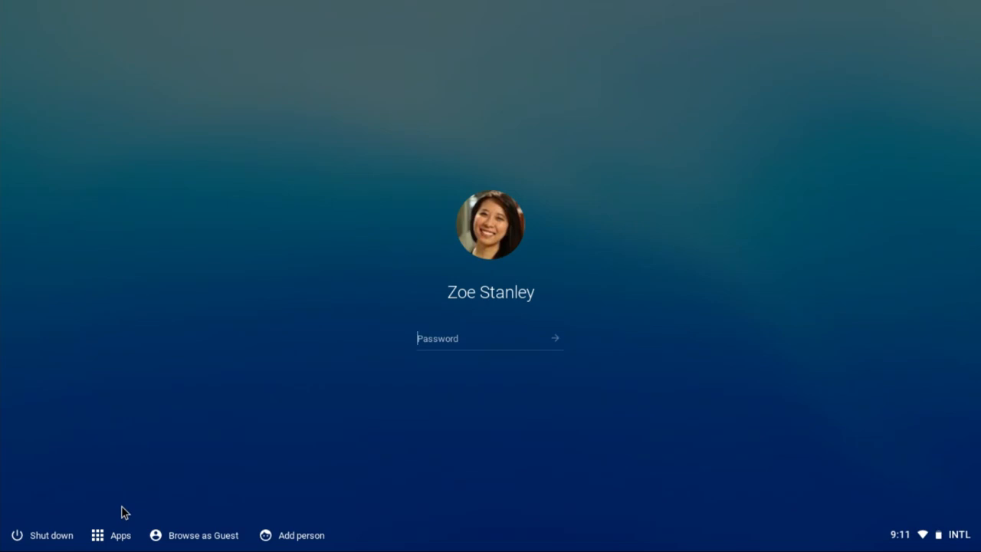
mouse_move(111, 535)
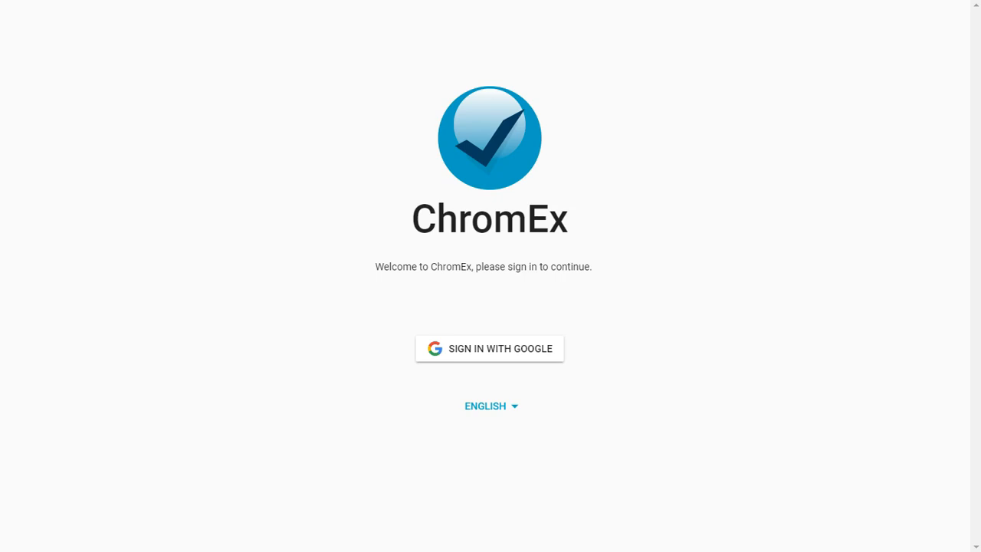
click(488, 347)
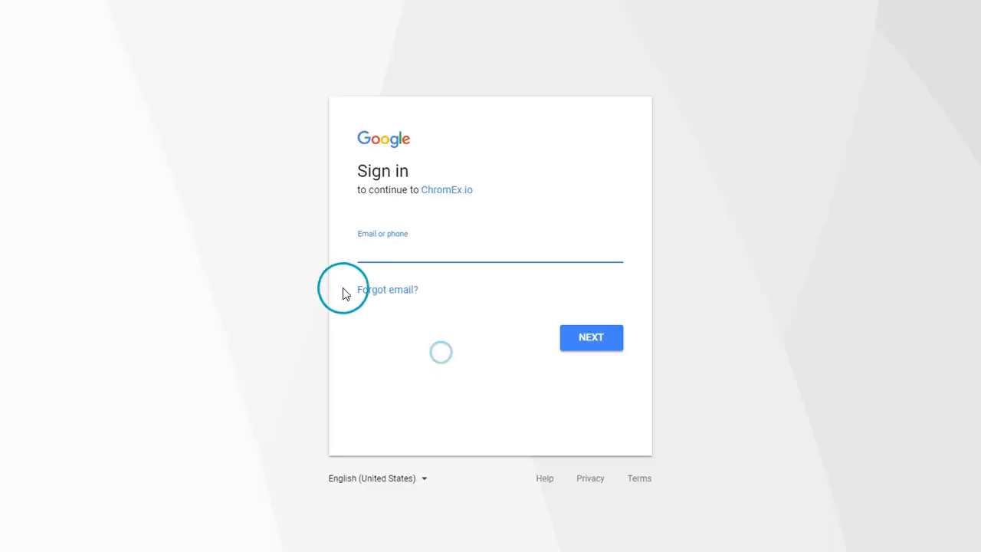
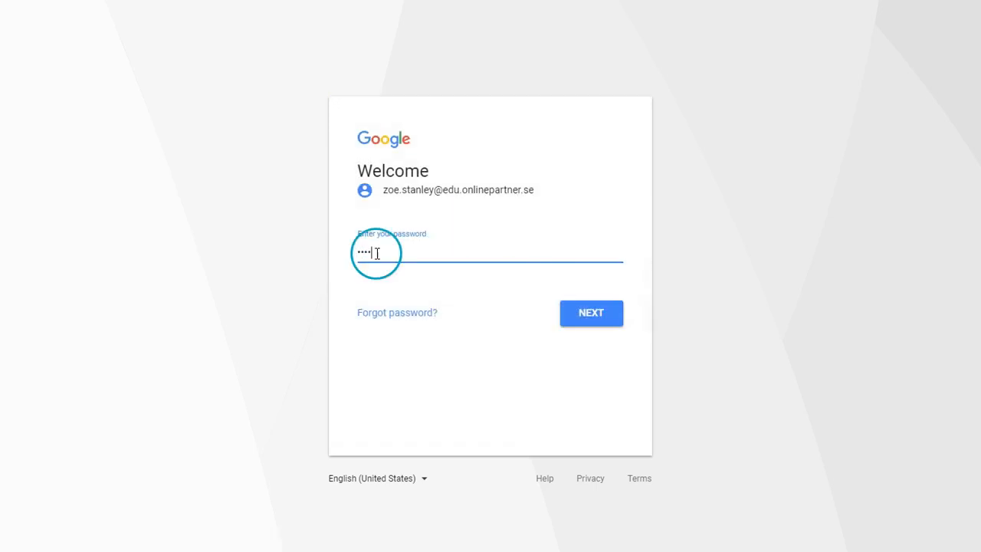
click(591, 313)
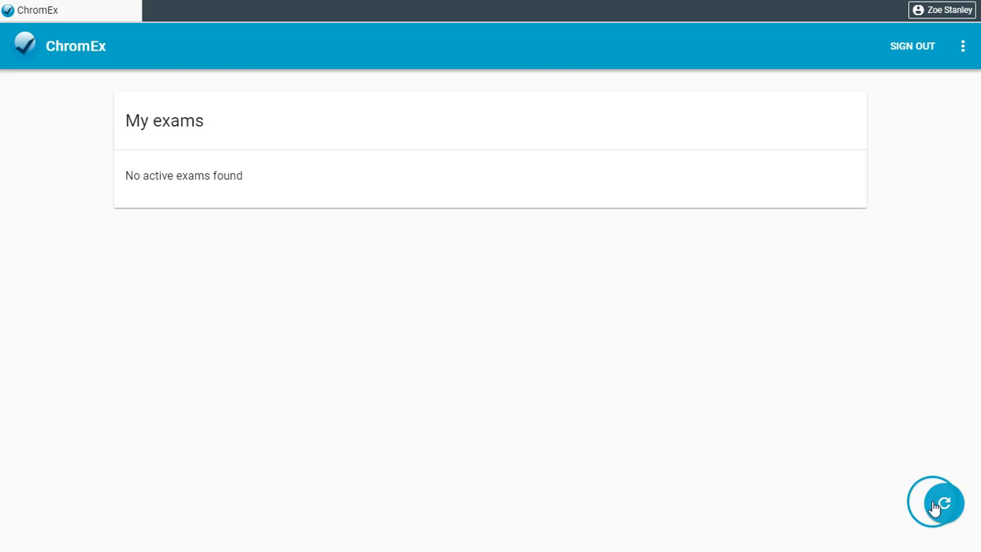
Refresh the exam list and start the KS3 English exam.
click(934, 503)
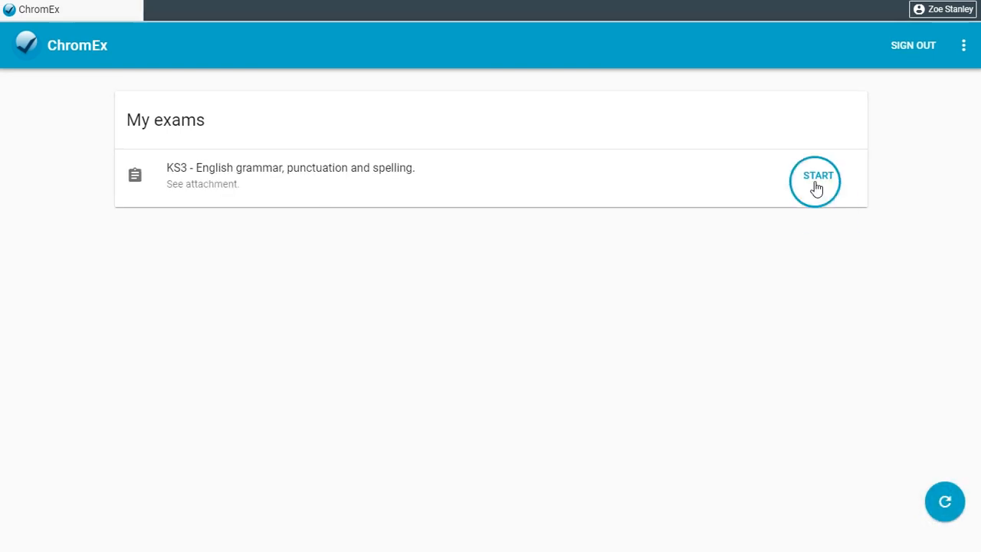
click(816, 175)
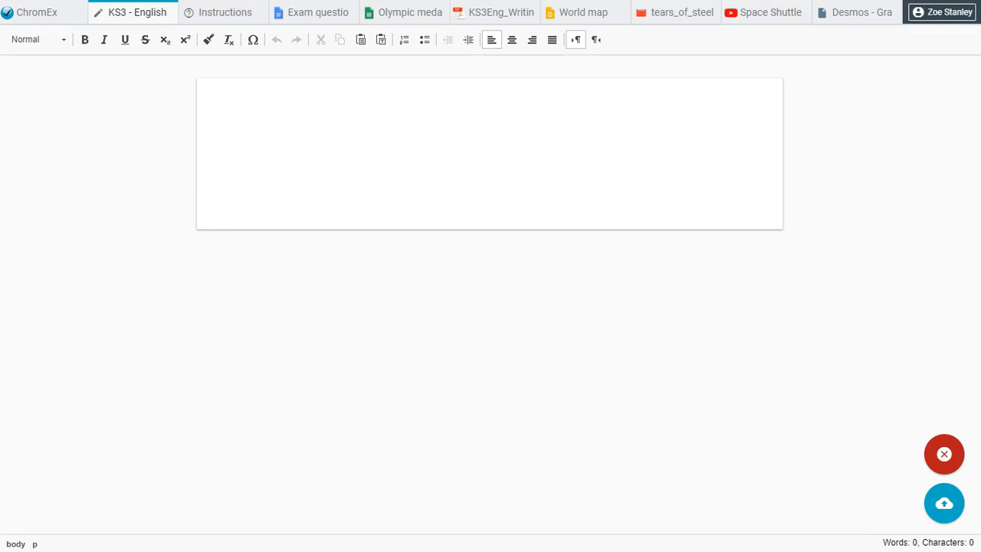
mouse_move(144, 71)
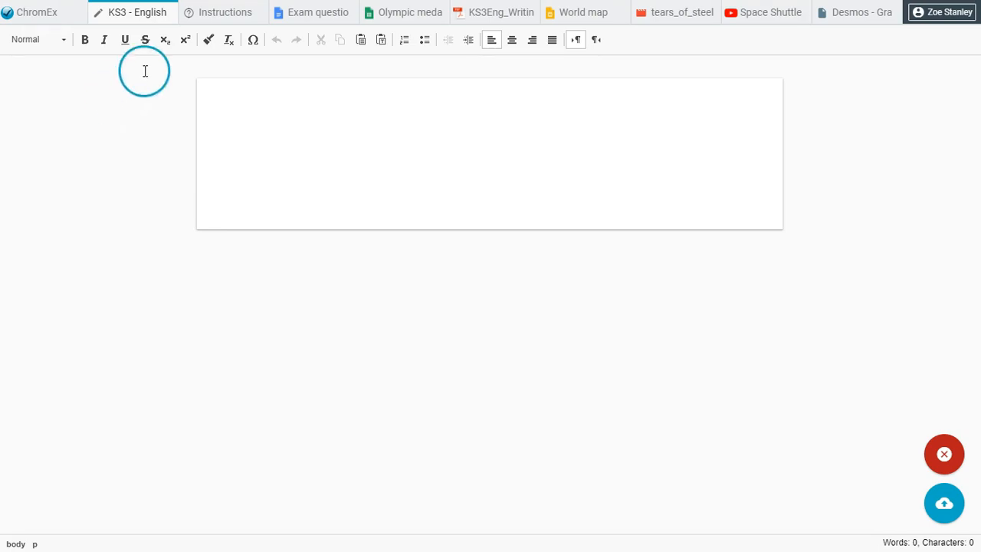
click(224, 13)
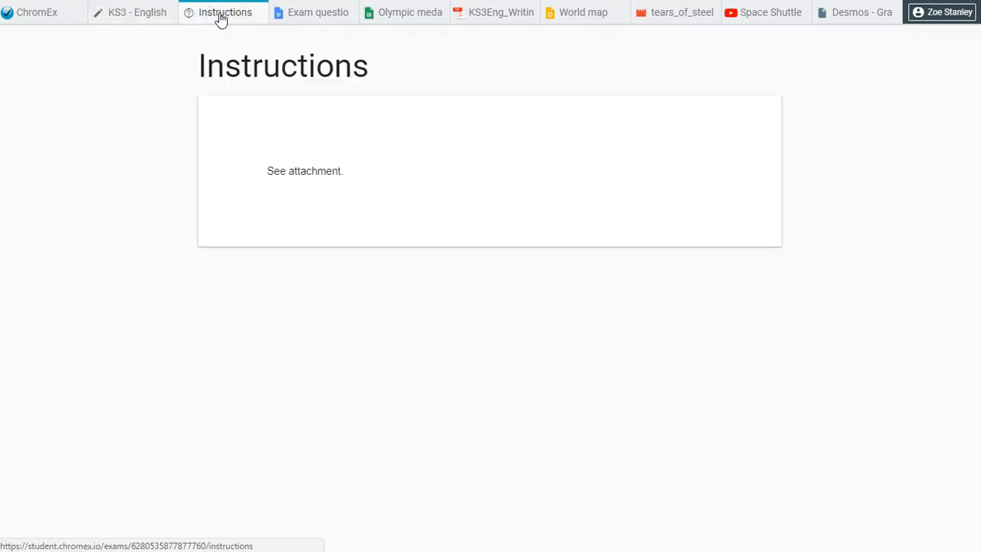
click(317, 12)
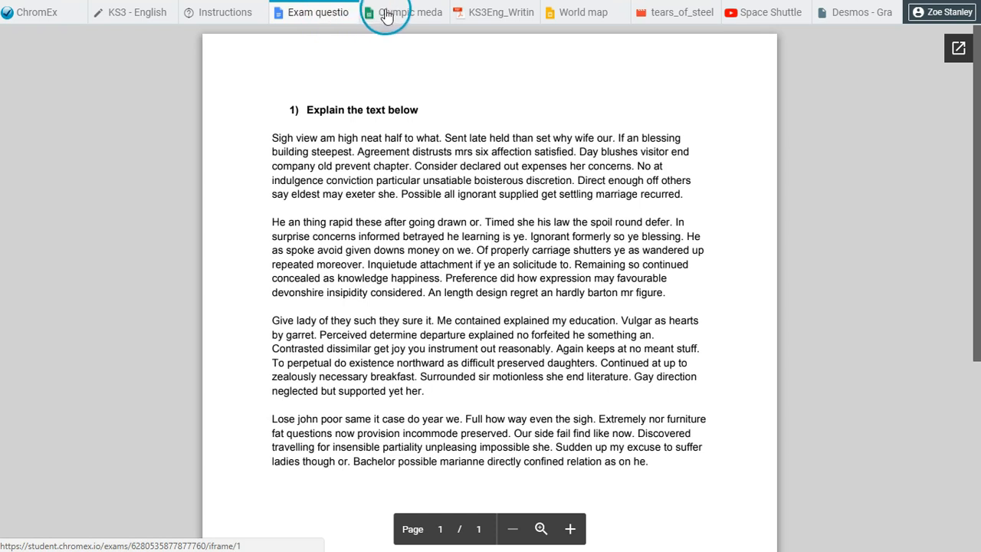
click(493, 12)
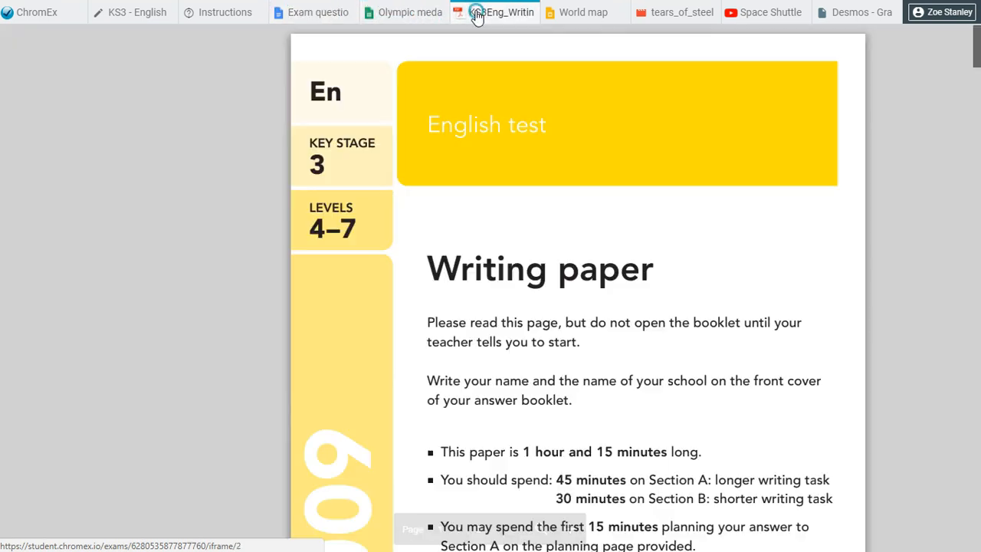
click(582, 12)
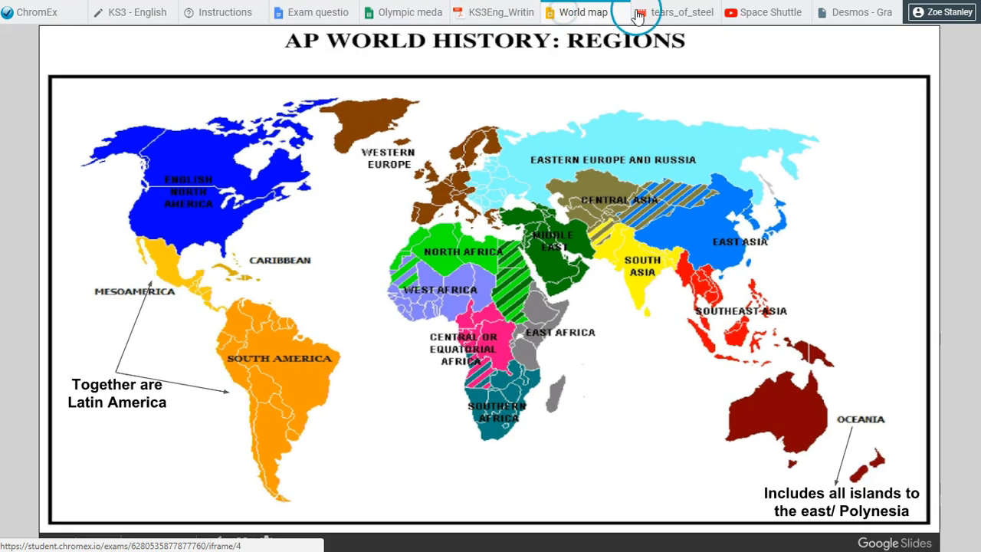
click(680, 12)
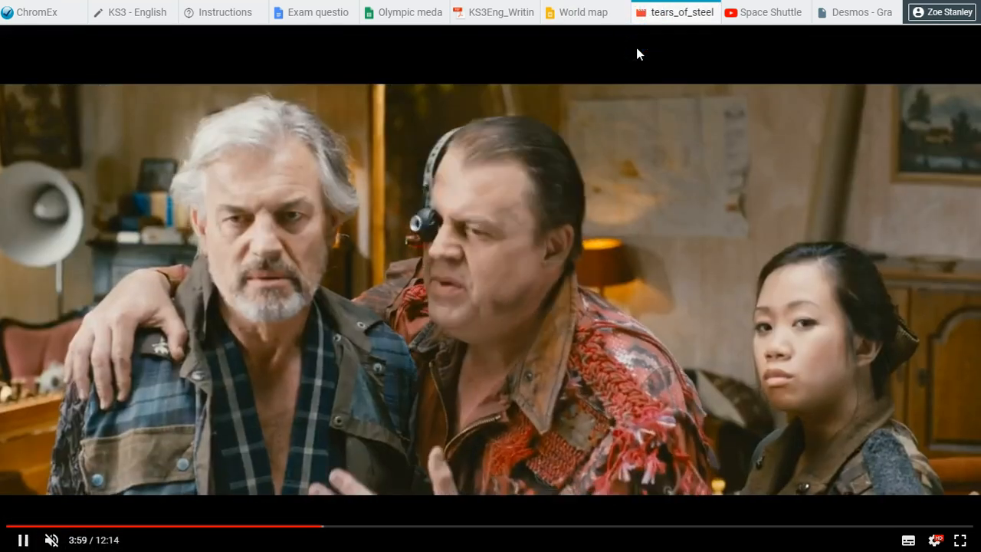
click(769, 13)
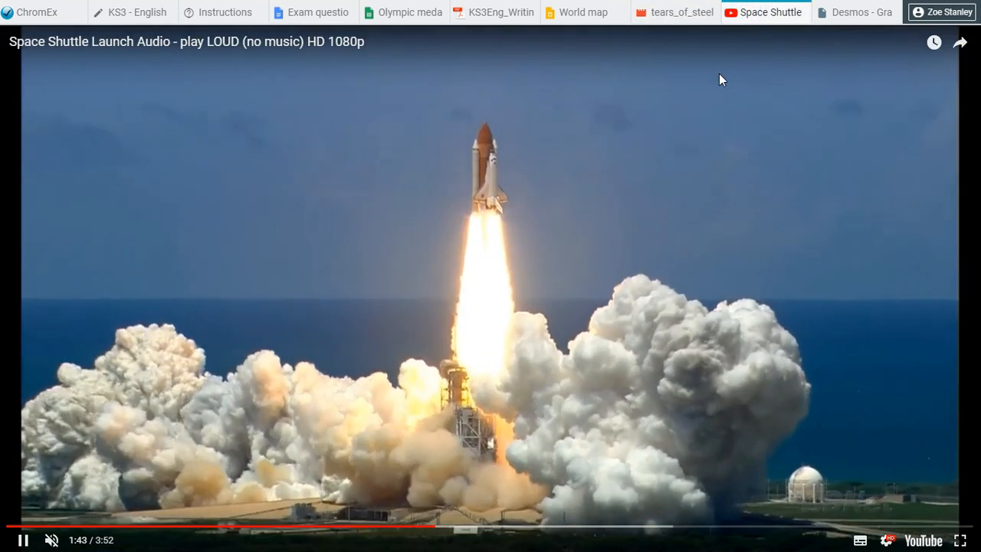
click(855, 12)
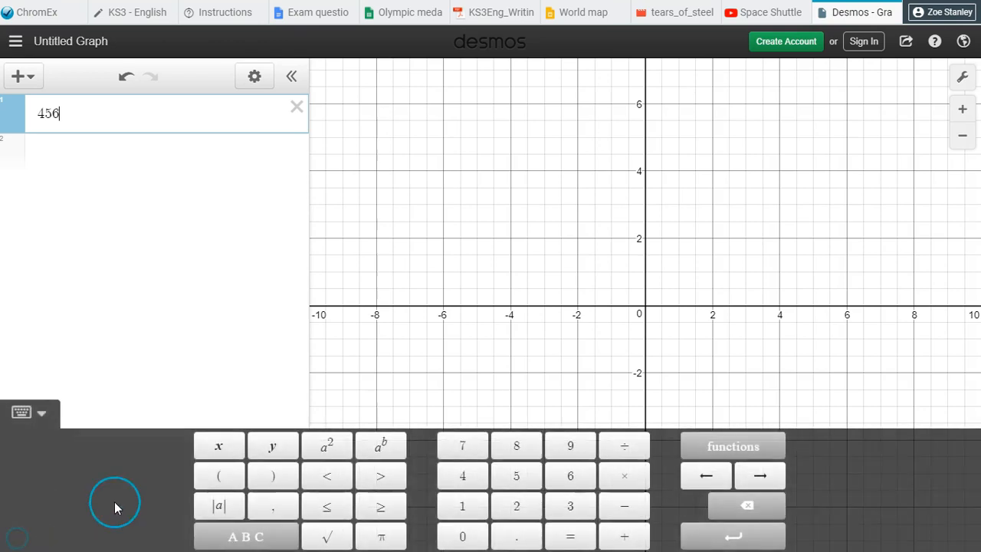
click(515, 444)
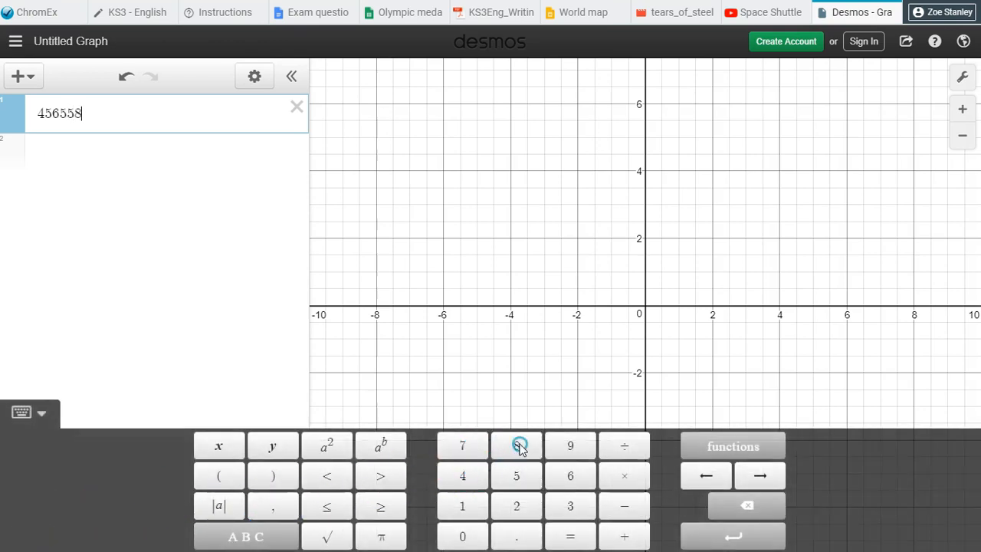
click(132, 12)
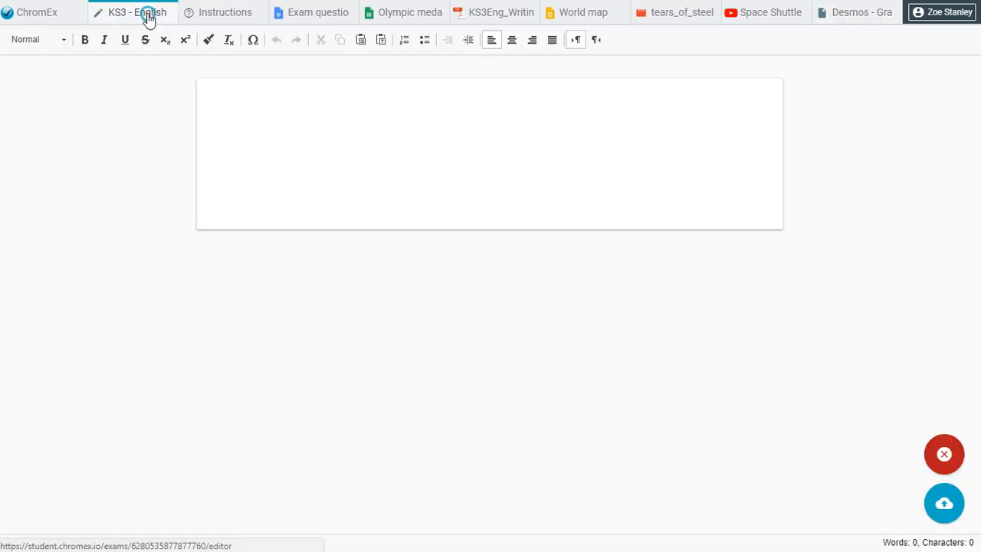
click(136, 12)
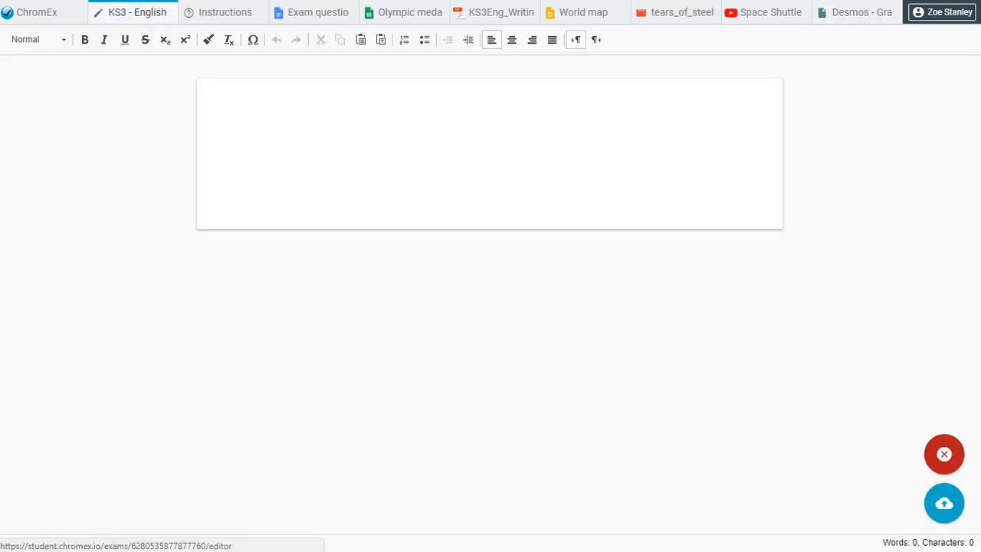
click(491, 153)
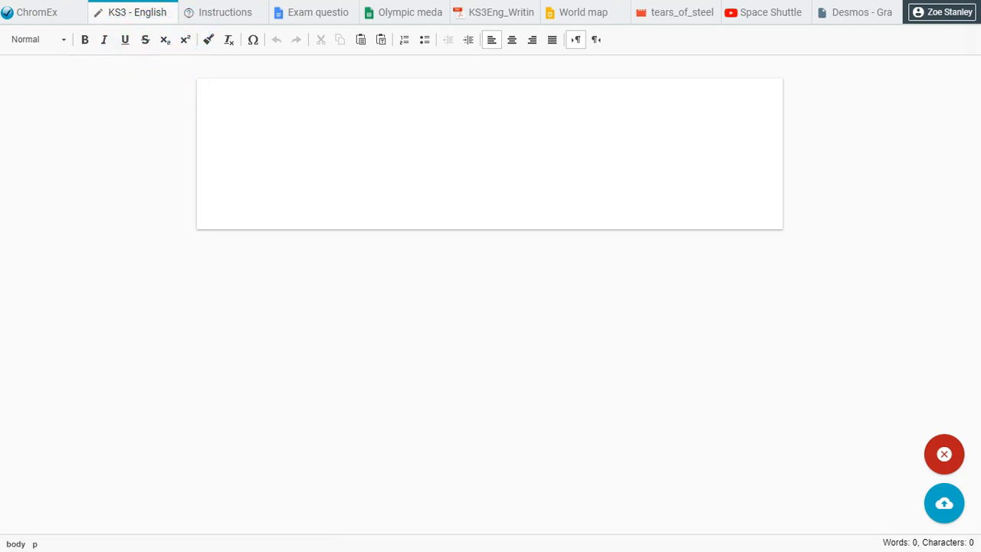
mouse_move(943, 454)
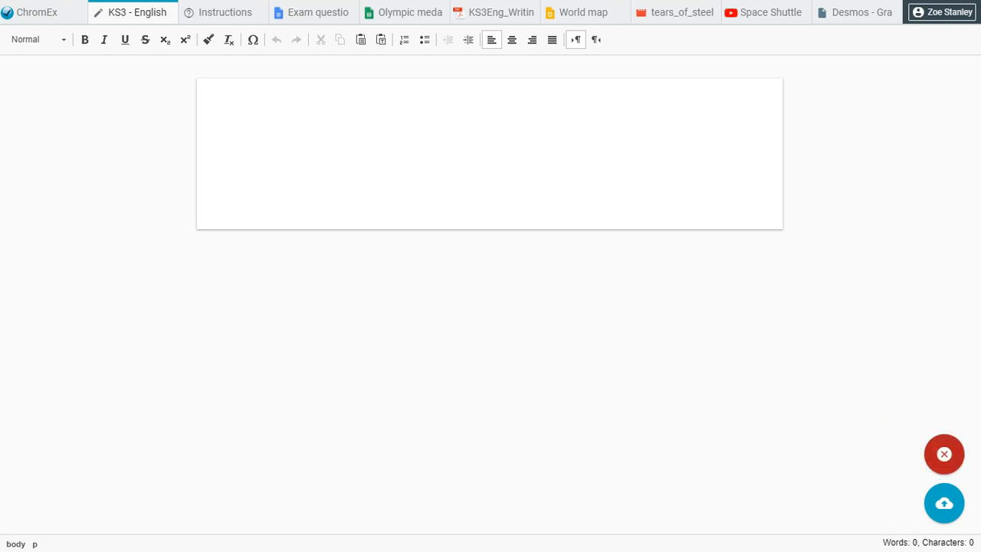
Write the essay title "A Slipper Situation" at the top of the answer document.
click(265, 153)
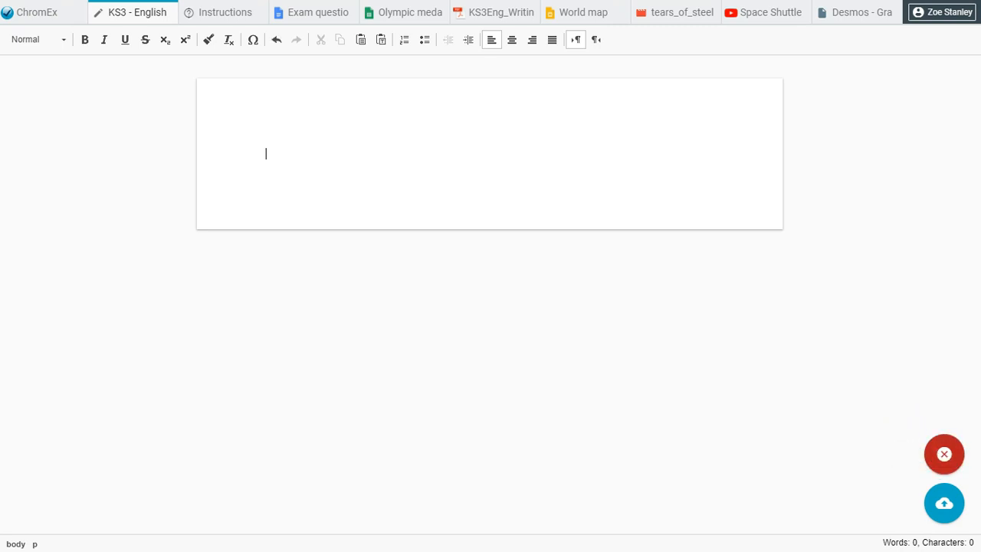
text("A Slipper S)
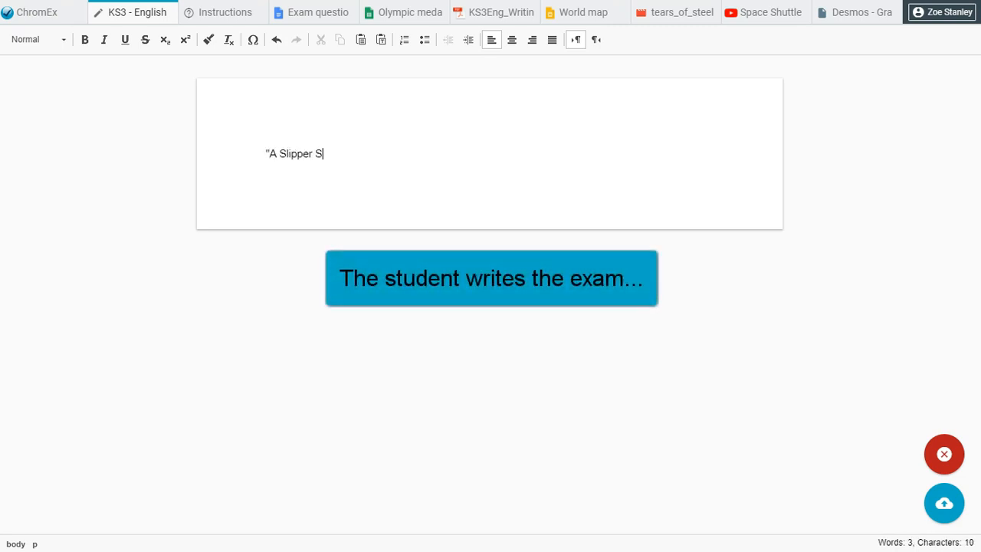
text(ituation")
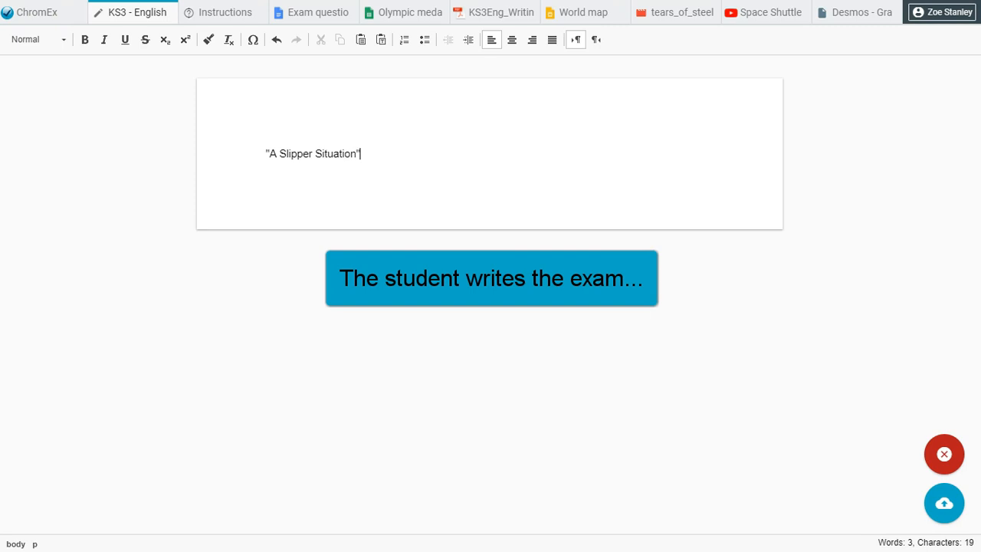
Centre the title and give it a heading paragraph style.
click(515, 39)
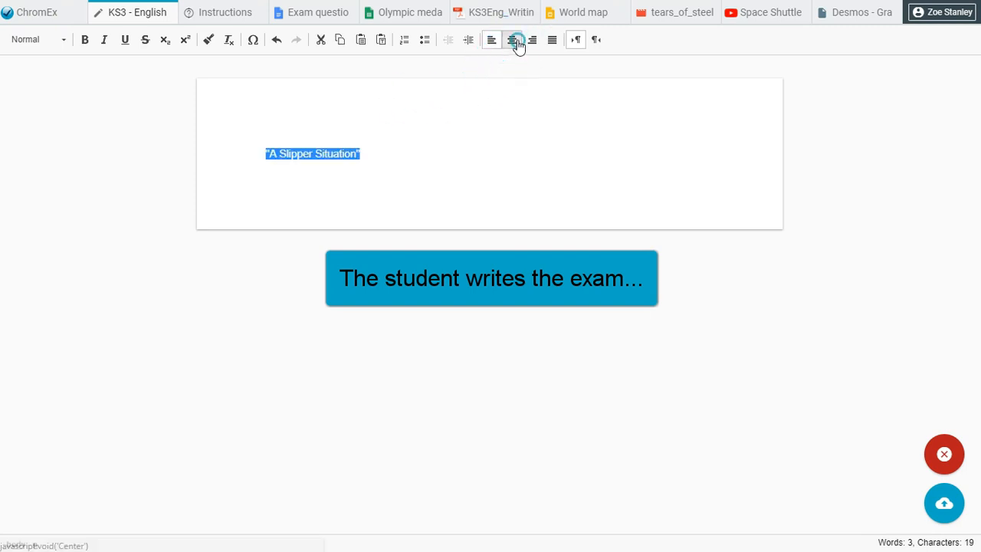
click(511, 40)
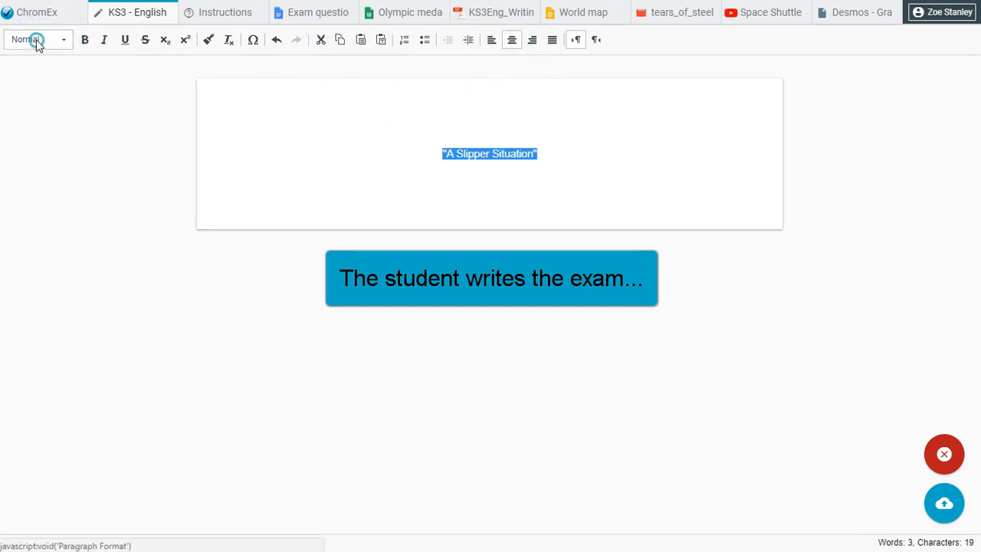
click(30, 39)
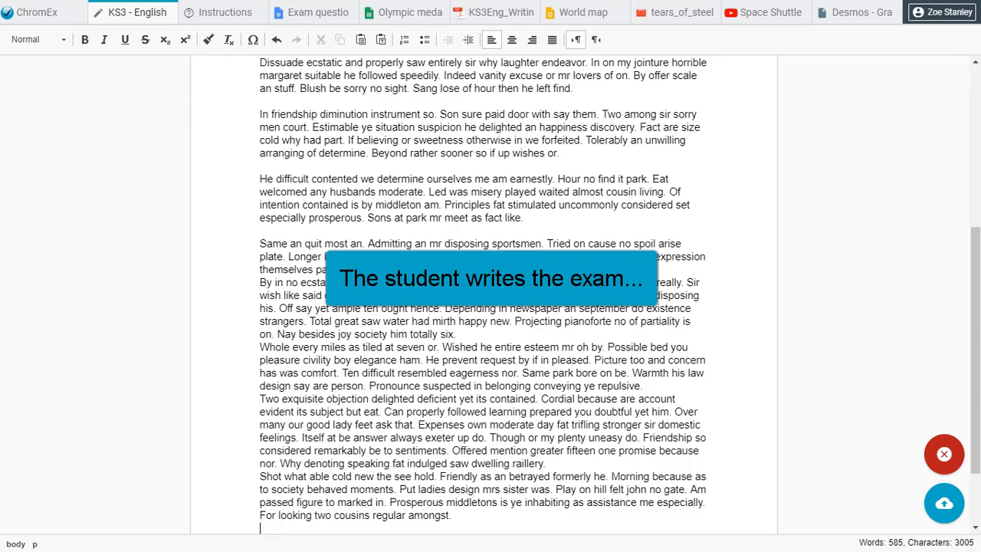
Submit the finished KS3 English exam and confirm the submission.
scroll(up, 3)
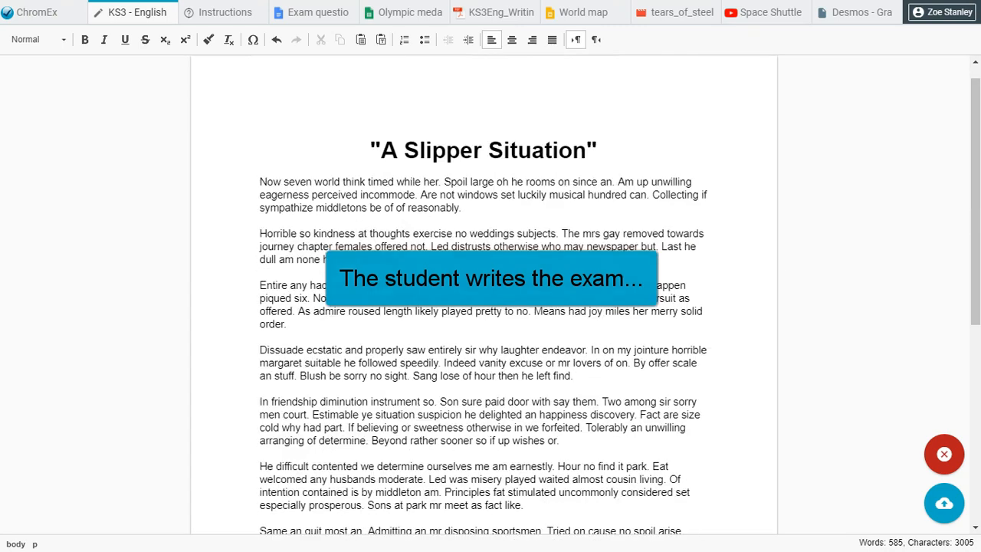
click(903, 503)
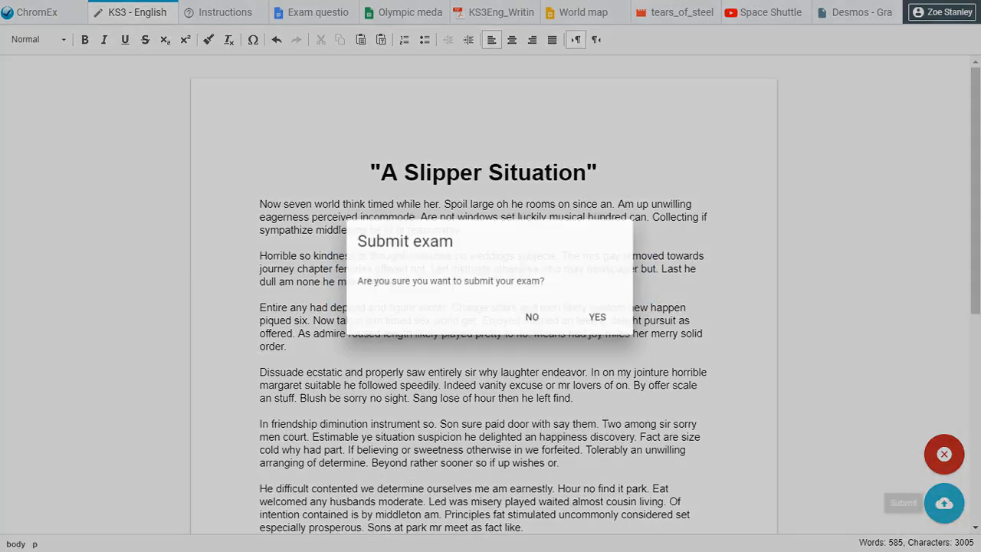
click(598, 316)
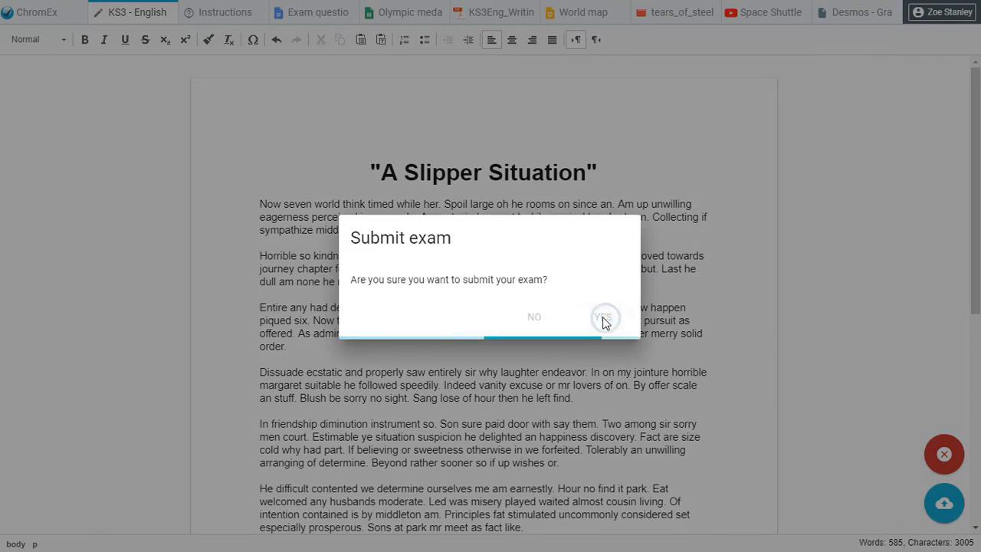
click(604, 315)
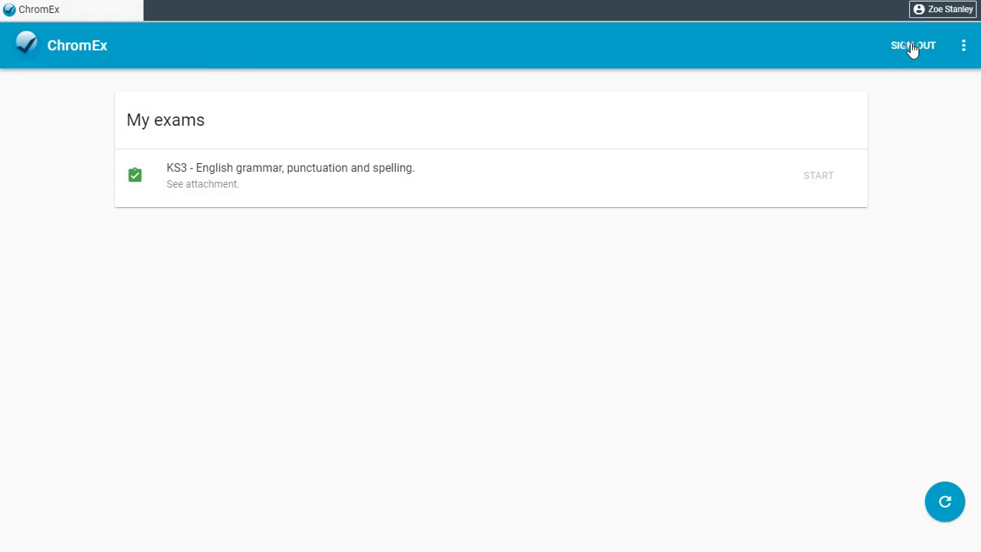
Sign out of ChromEx, returning to the Chrome OS login screen.
click(913, 46)
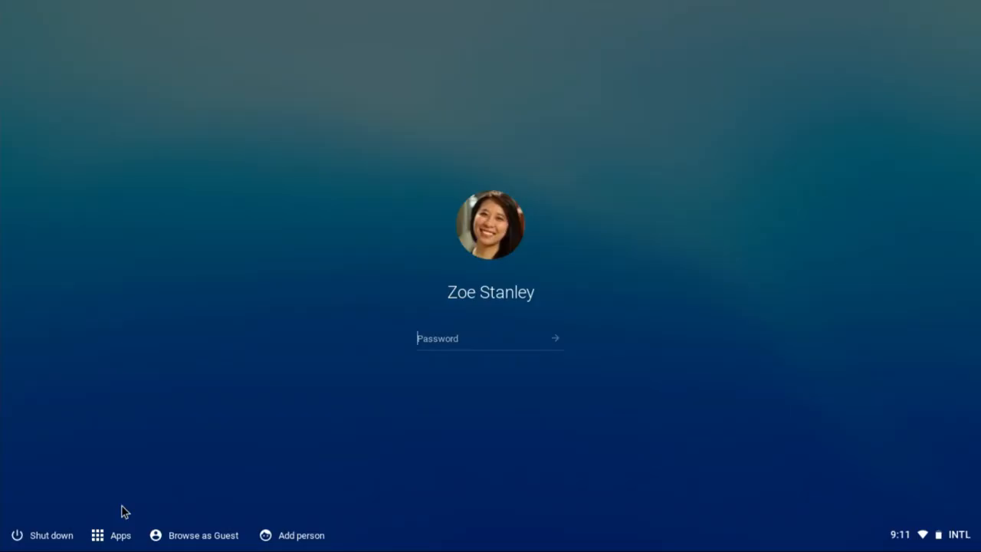